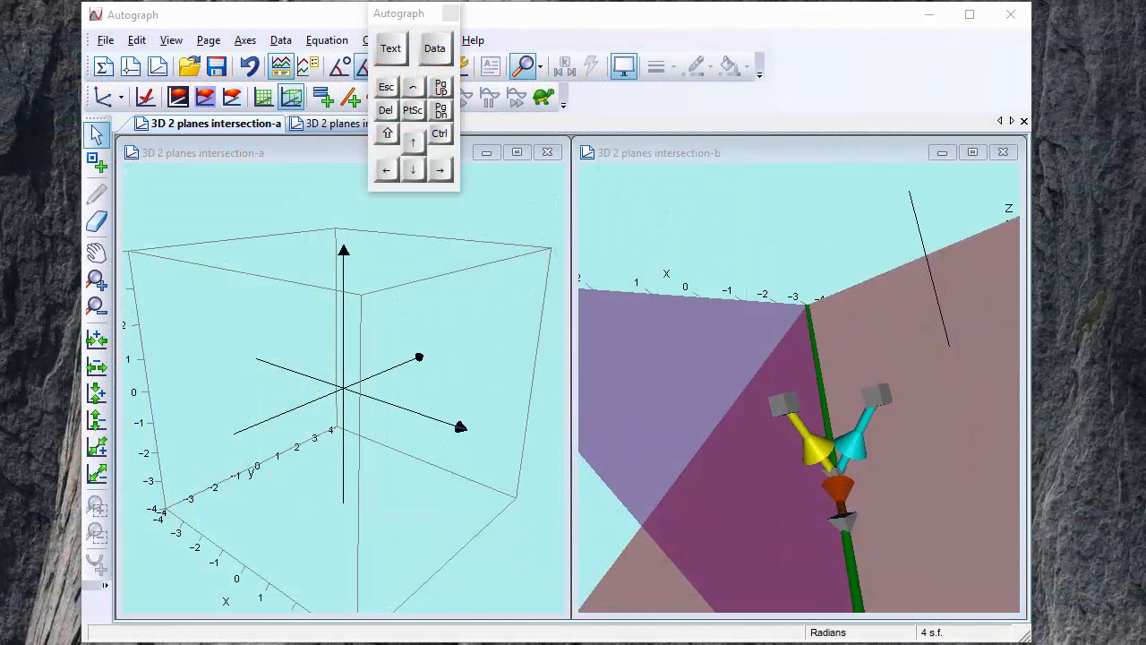
{"action": "mouse_move", "coordinate": [582, 177]}
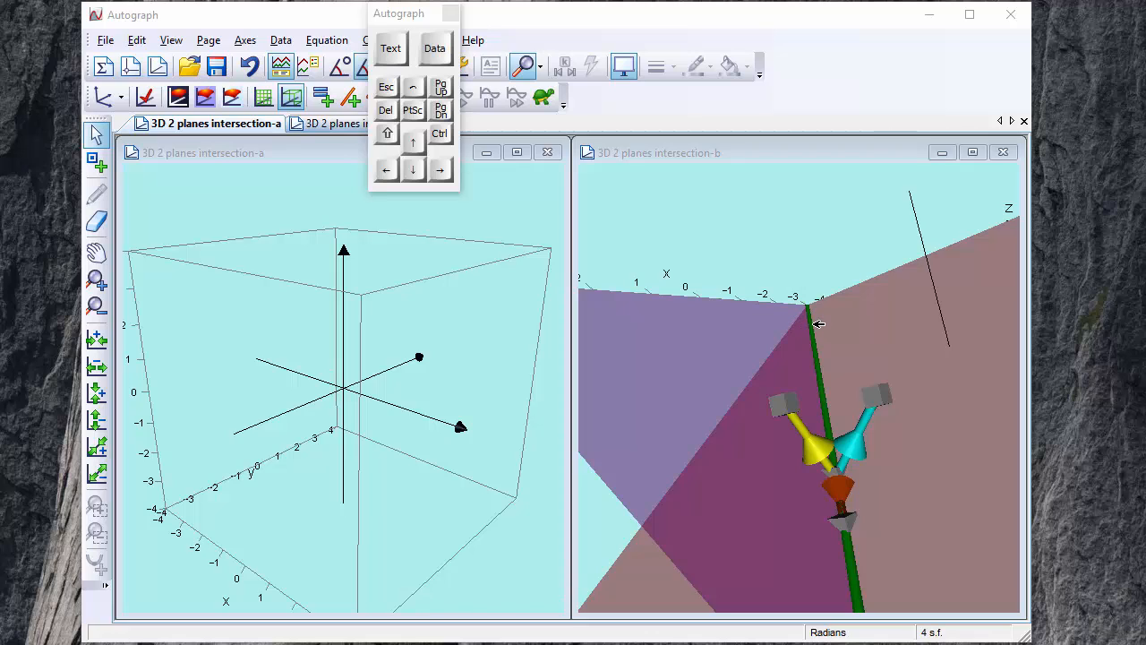
{"action": "mouse_move", "coordinate": [840, 458]}
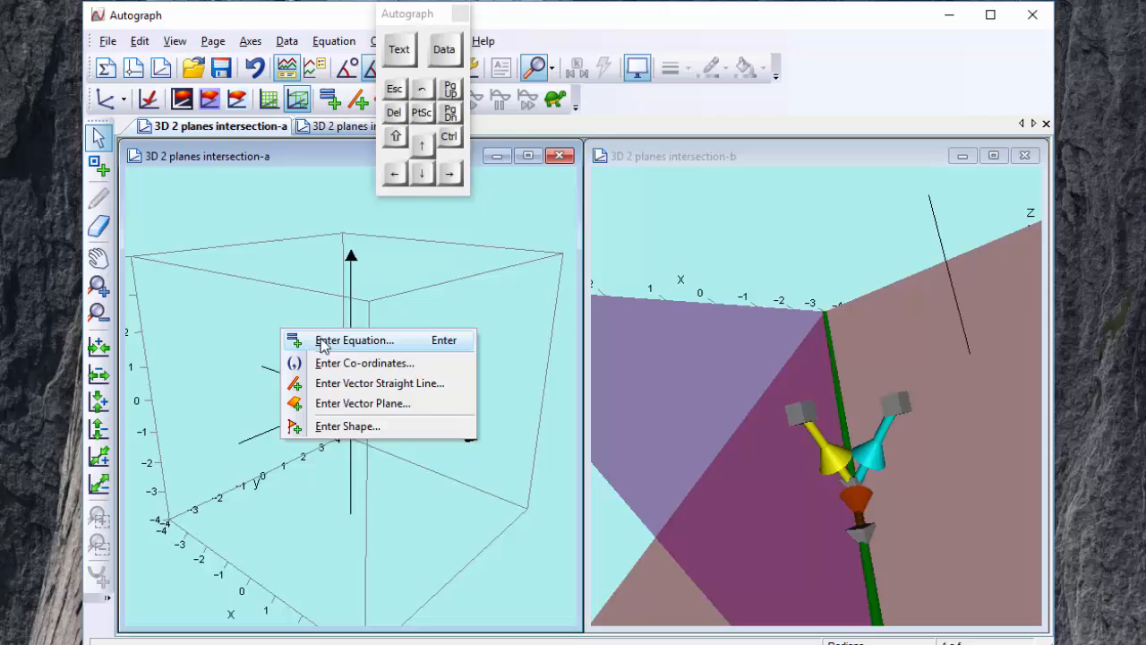
- Enter the equation 2x - 3y = 6 to draw it as a red plane
{"action": "left_click", "coordinate": [352, 339]}
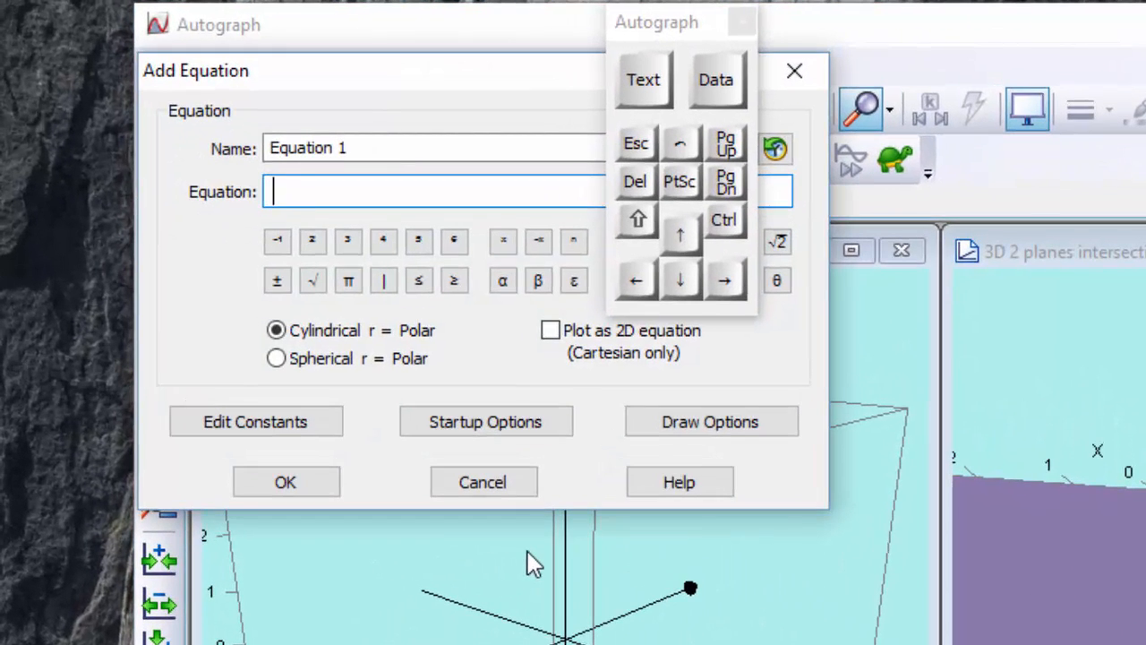
{"action": "type", "text": "2x - 3y"}
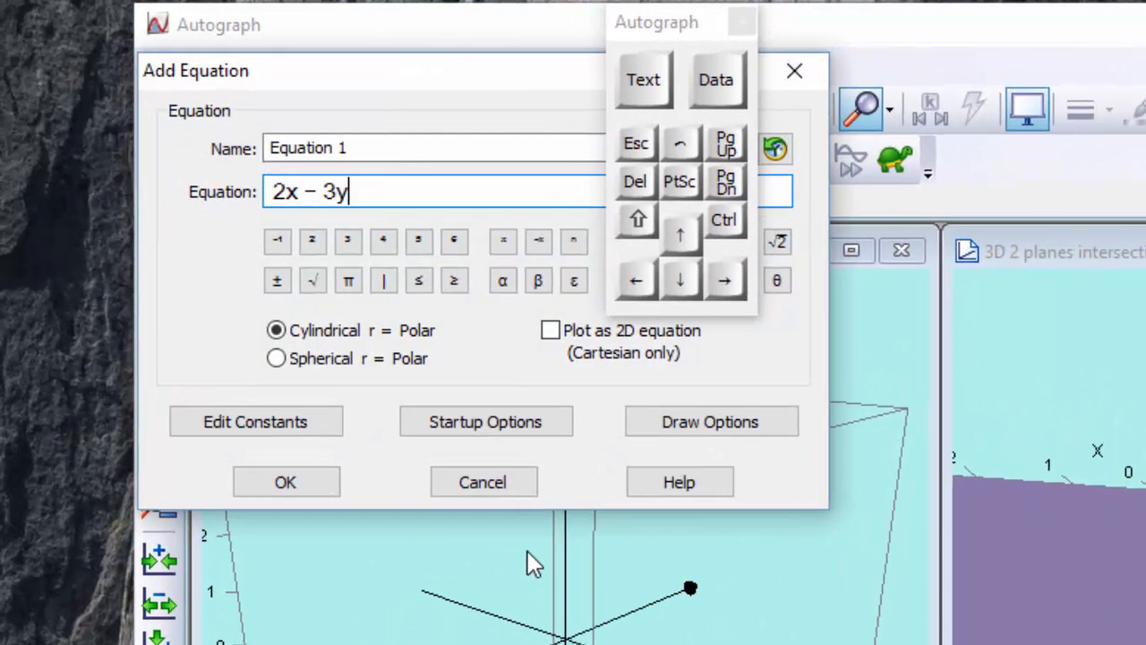
{"action": "type", "text": "= 6"}
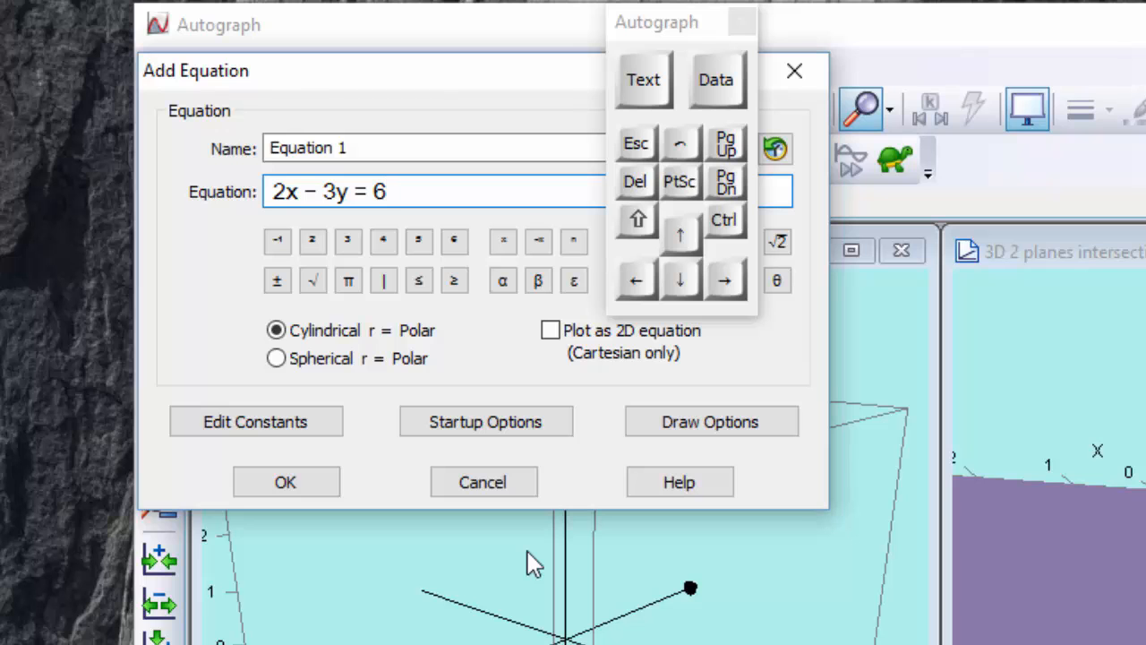
{"action": "mouse_move", "coordinate": [372, 425]}
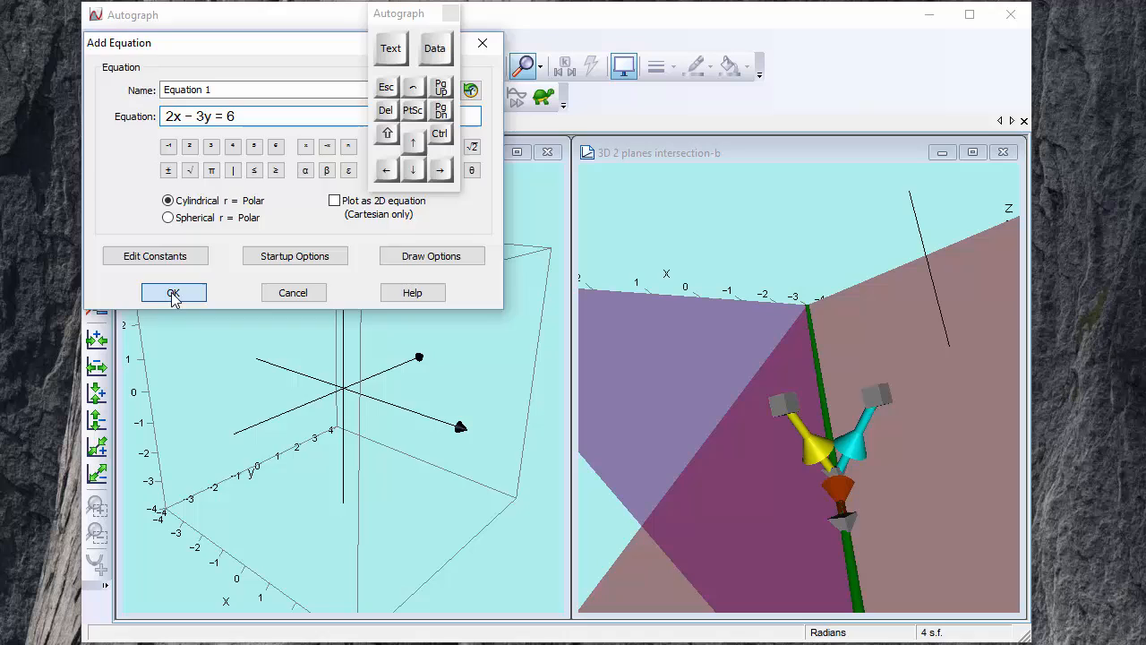
{"action": "left_click", "coordinate": [172, 292]}
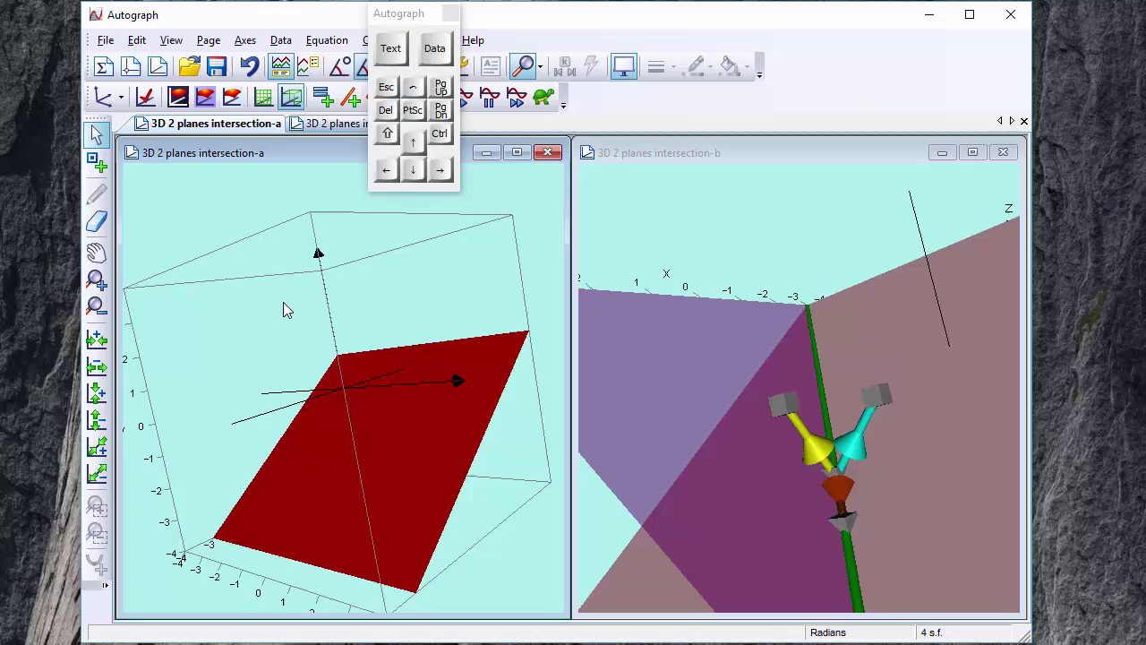
- Add the vector plane through (0,0,0) with directions (1,1,1) and (0,1,1)
{"action": "right_click", "coordinate": [286, 309]}
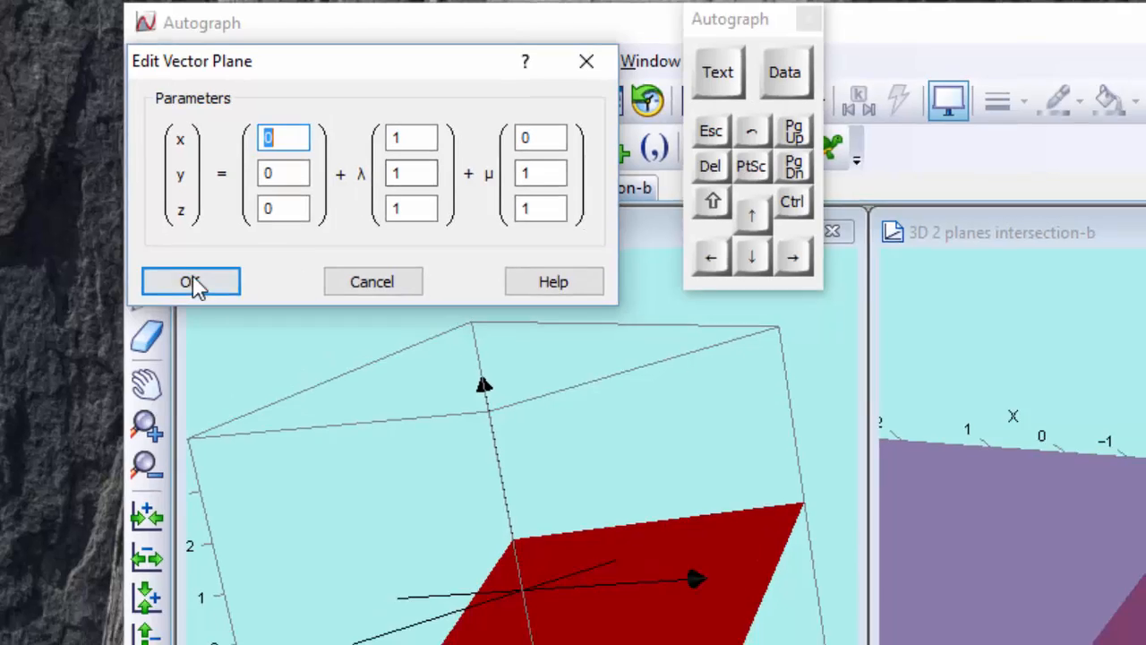
{"action": "left_click", "coordinate": [190, 281]}
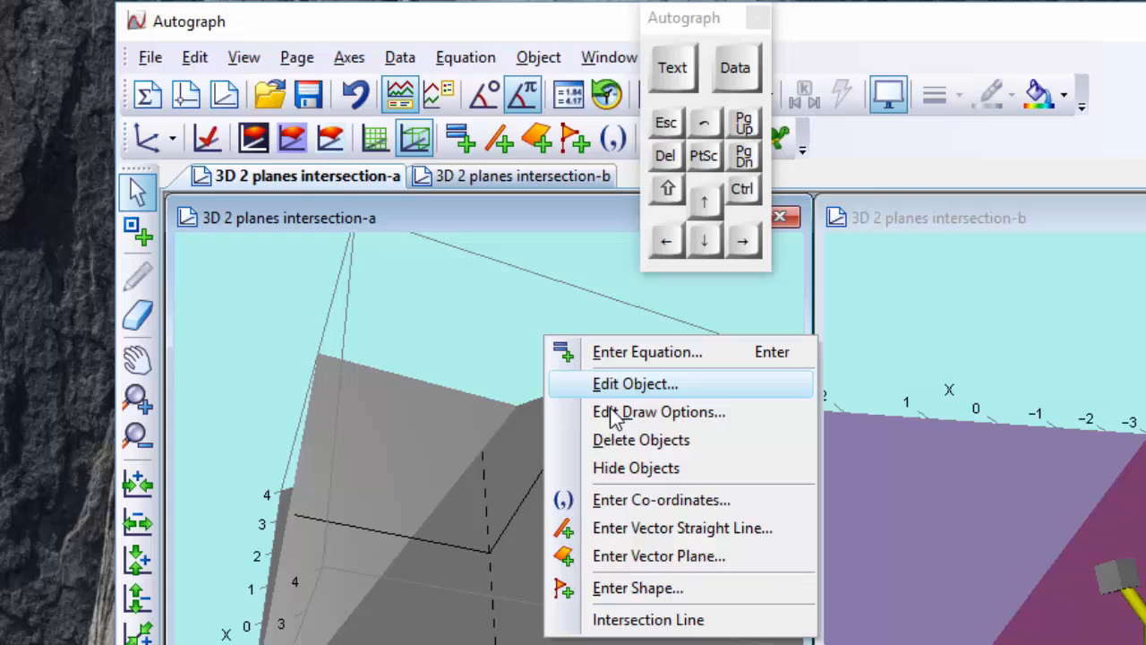
- Set the red plane's transparency to about 49% in its draw options
{"action": "left_click", "coordinate": [658, 411]}
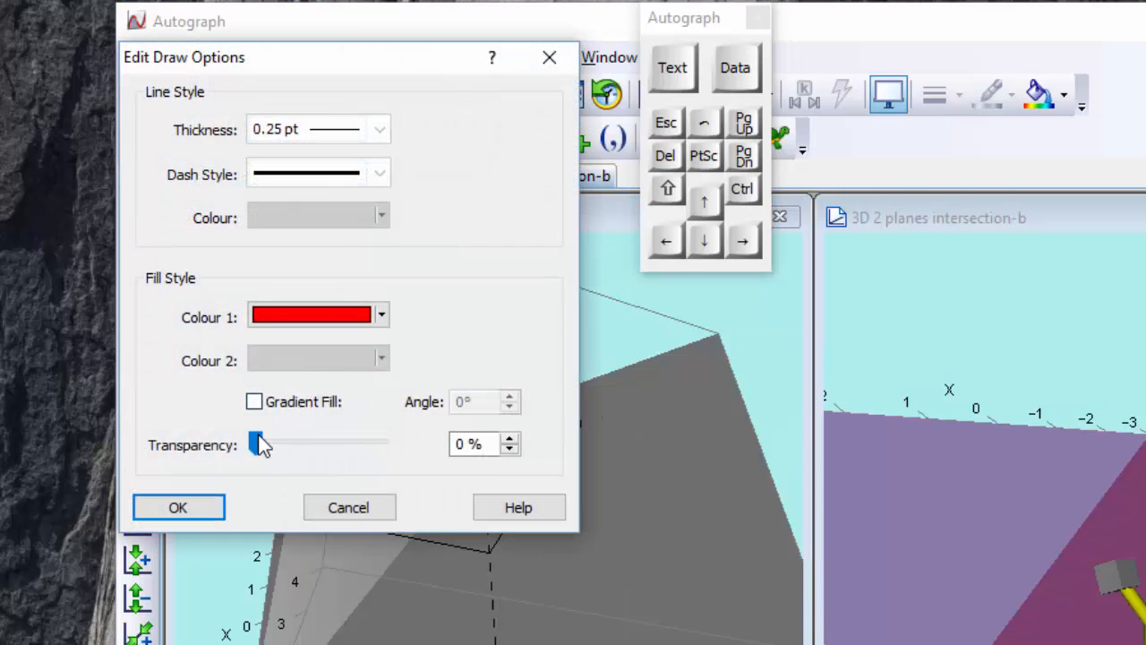
{"action": "left_click_drag", "start_coordinate": [260, 443], "coordinate": [318, 443]}
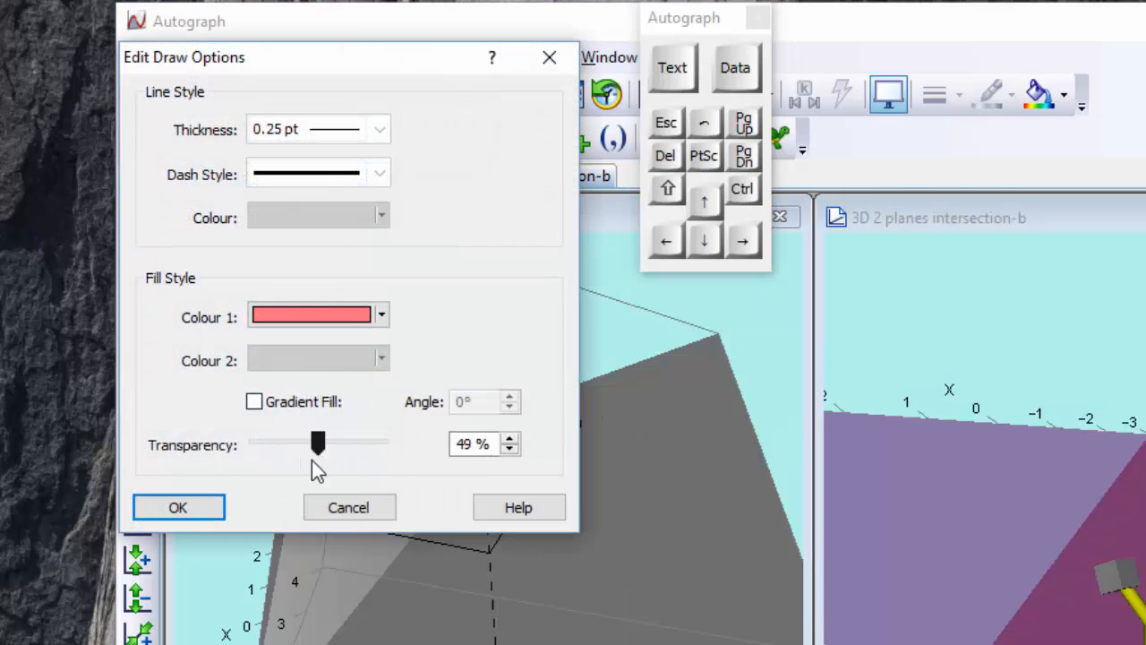
{"action": "left_click", "coordinate": [178, 507]}
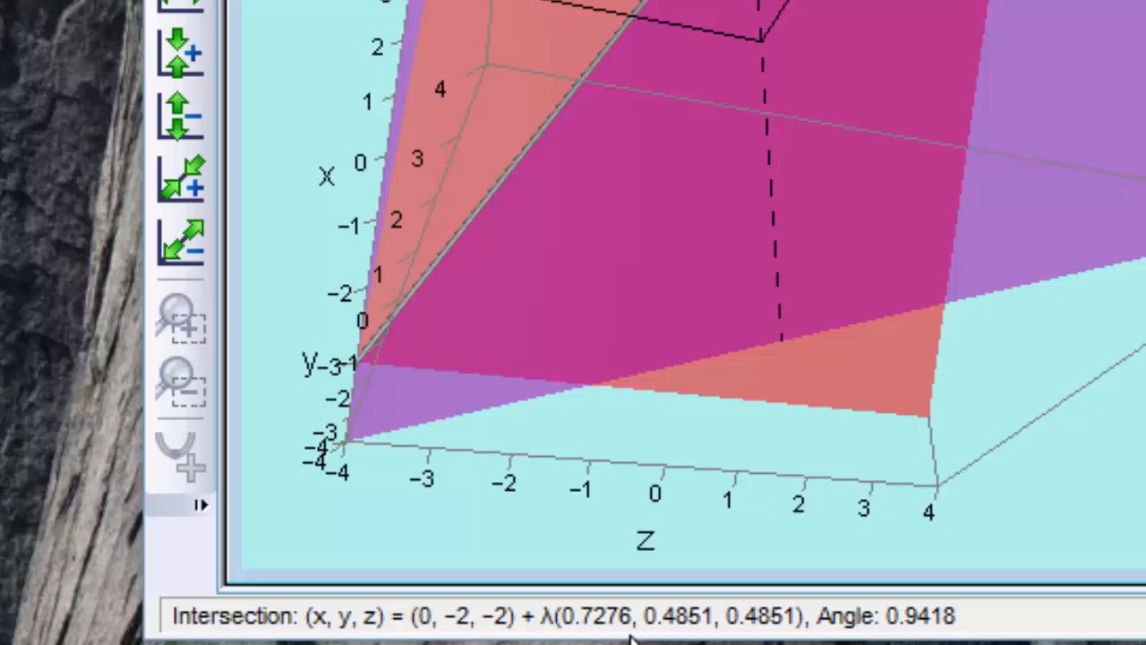
{"action": "mouse_move", "coordinate": [837, 636]}
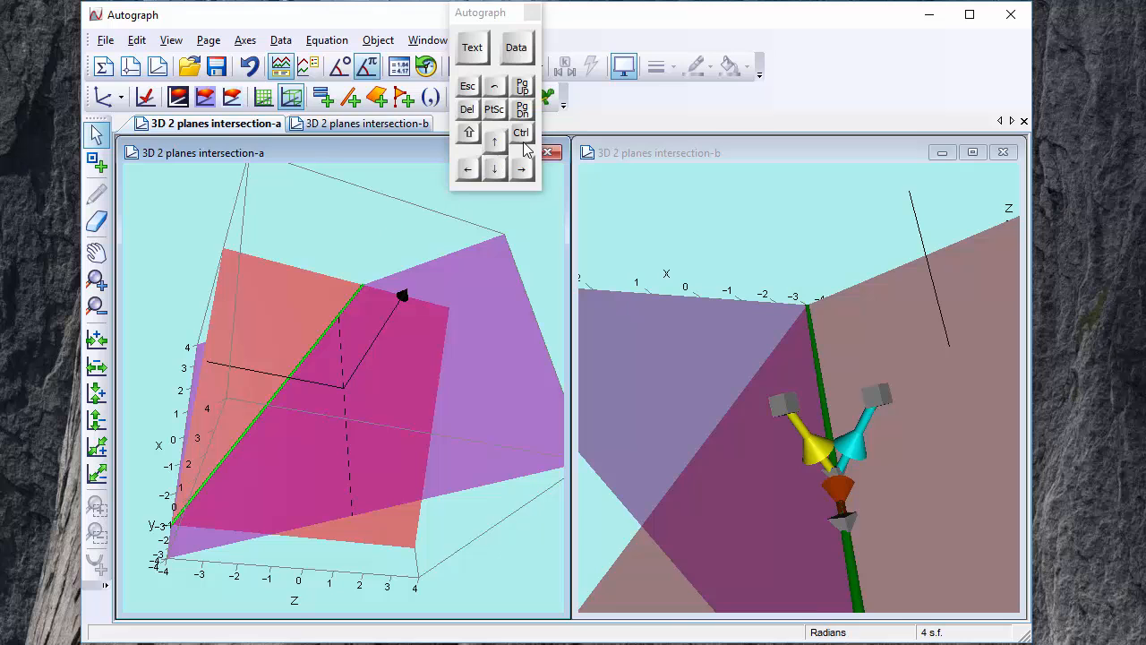
{"action": "left_click", "coordinate": [495, 144]}
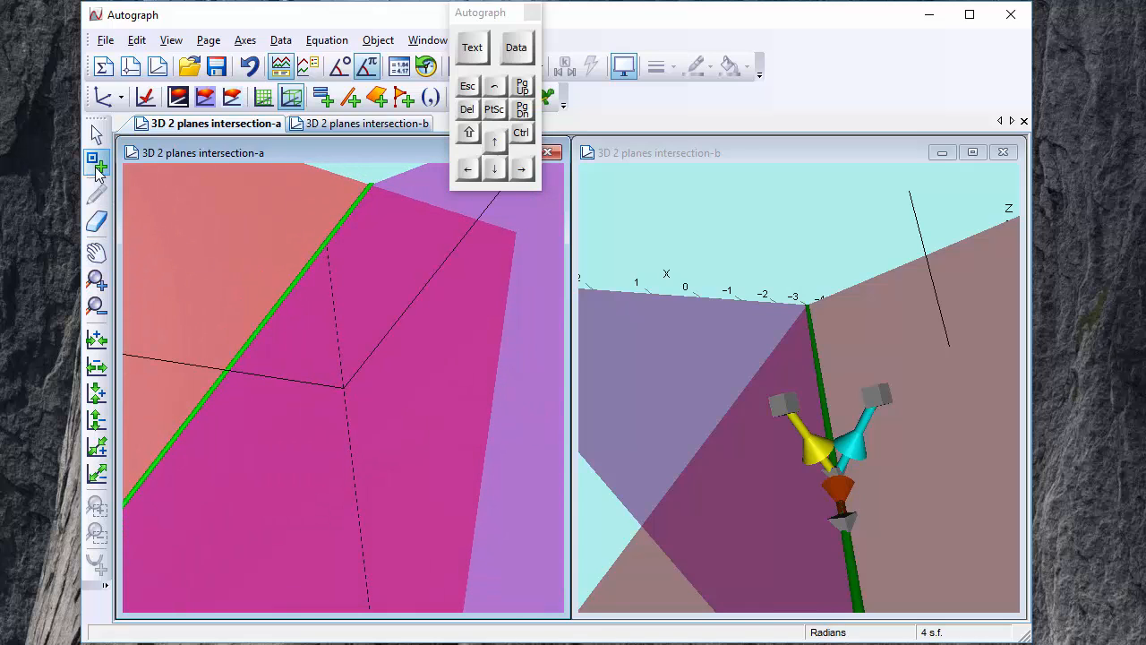
{"action": "mouse_move", "coordinate": [293, 288]}
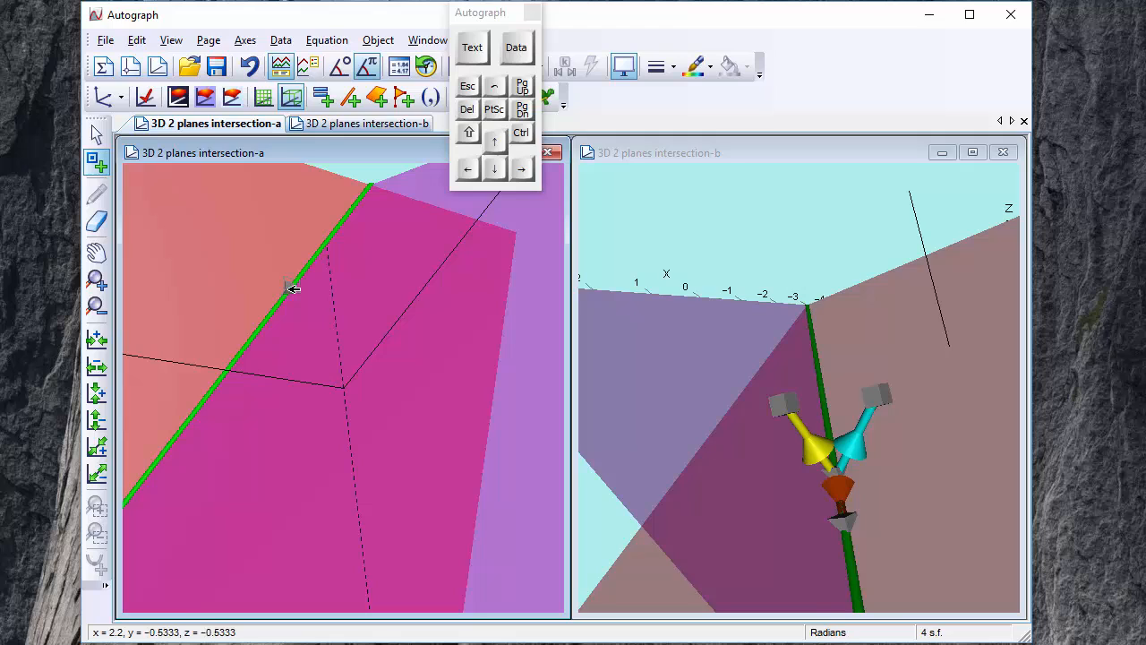
{"action": "mouse_move", "coordinate": [250, 248]}
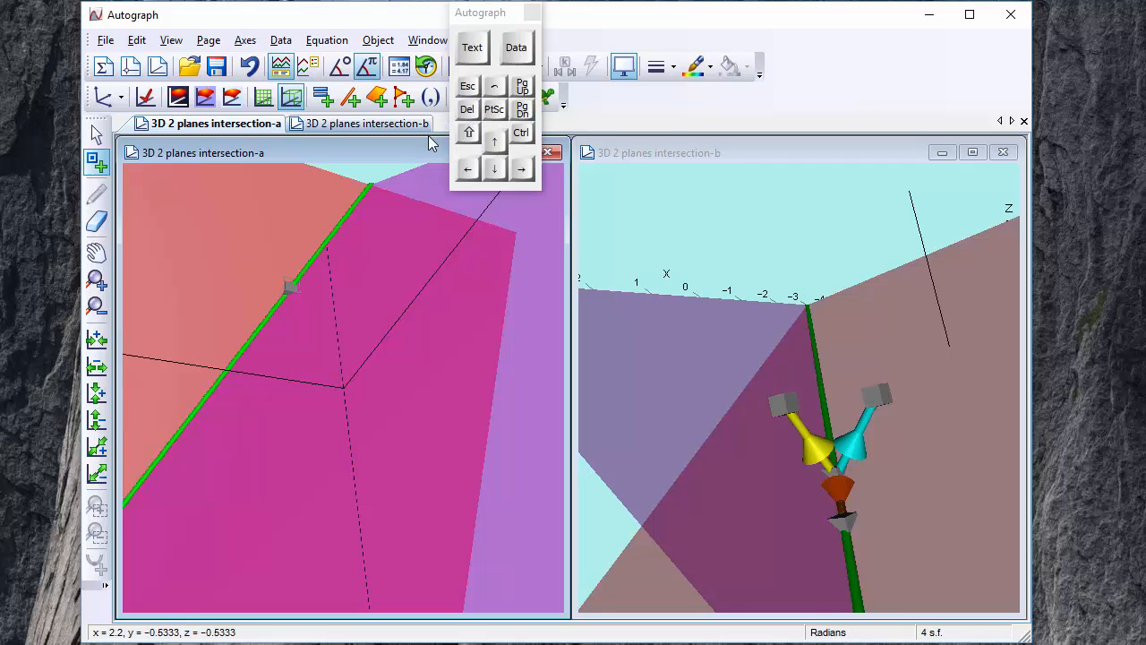
{"action": "mouse_move", "coordinate": [346, 274]}
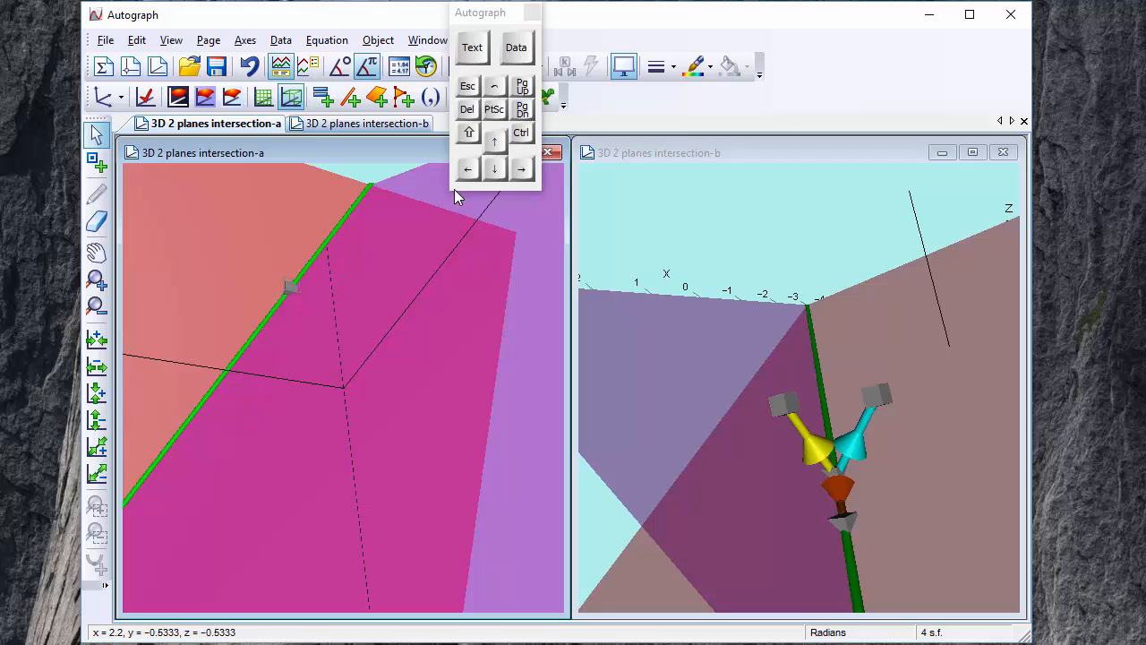
{"action": "mouse_move", "coordinate": [332, 286]}
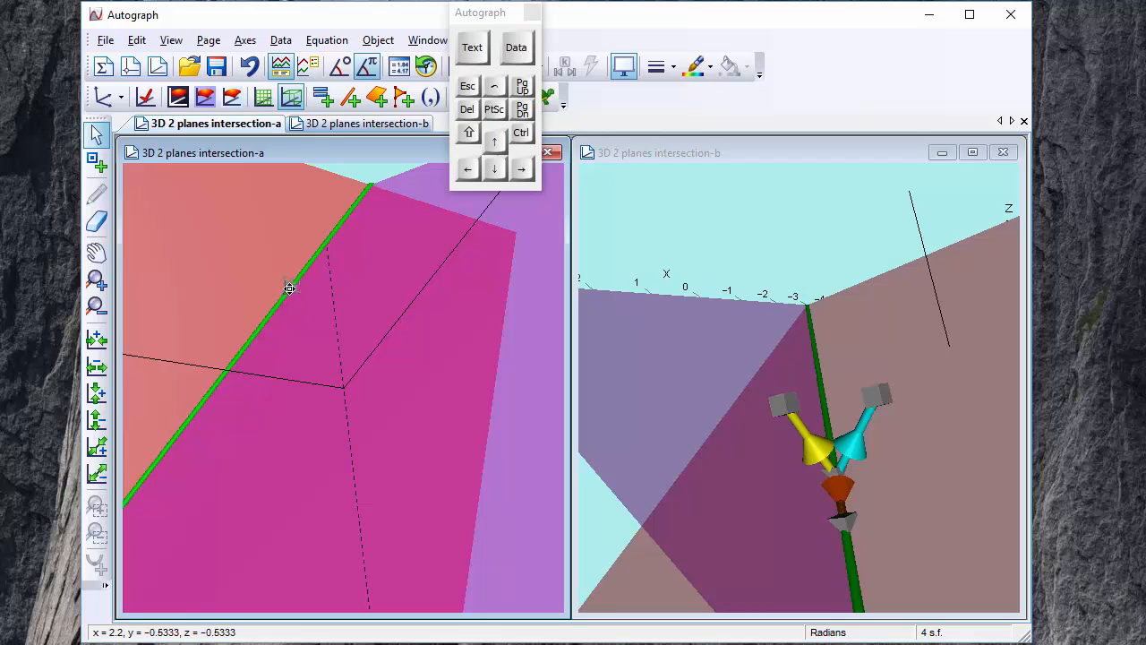
{"action": "mouse_move", "coordinate": [355, 296]}
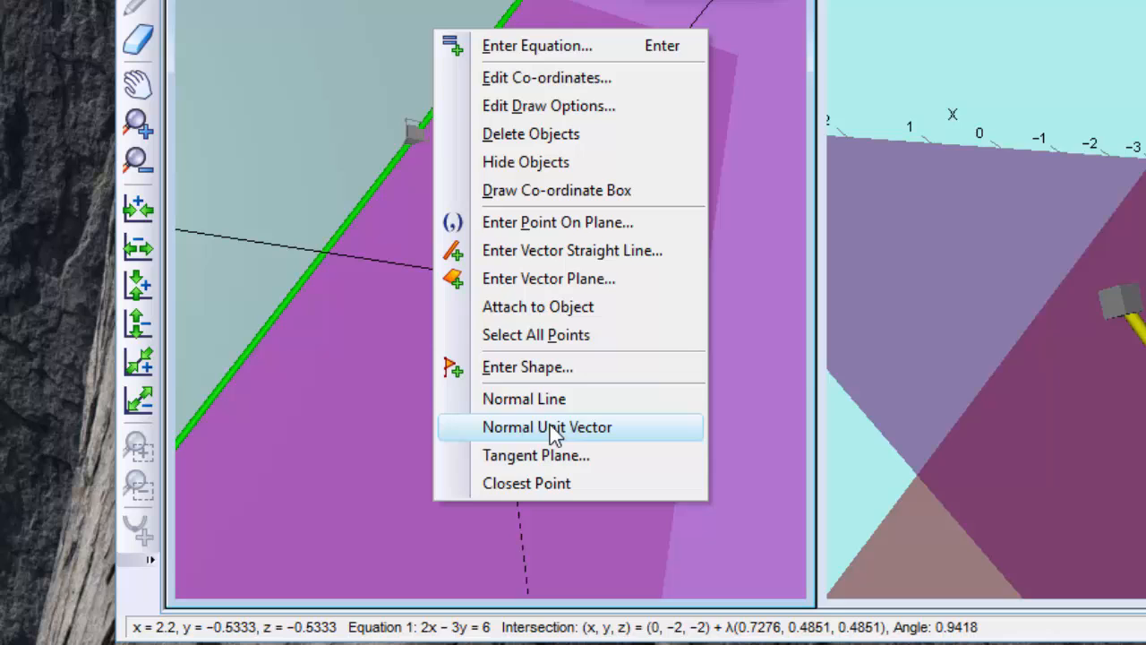
- Draw the unit normal [0.5547, −0.8321, 0] of 2x − 3y = 6 at the point
{"action": "left_click", "coordinate": [547, 426]}
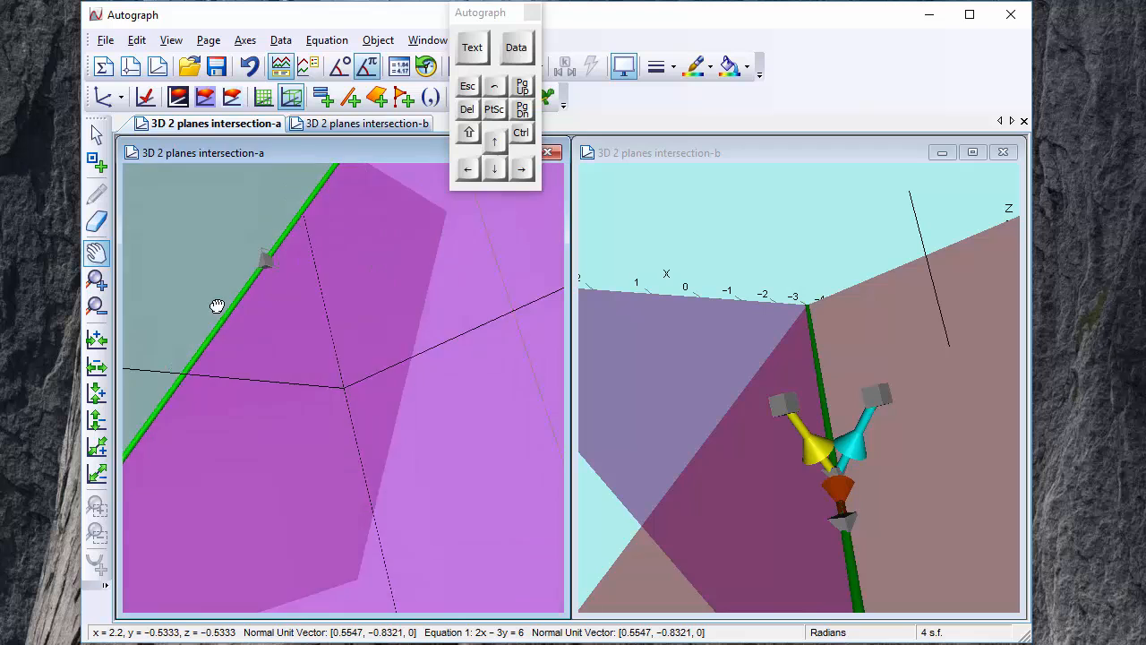
{"action": "left_click_drag", "start_coordinate": [218, 305], "coordinate": [409, 376]}
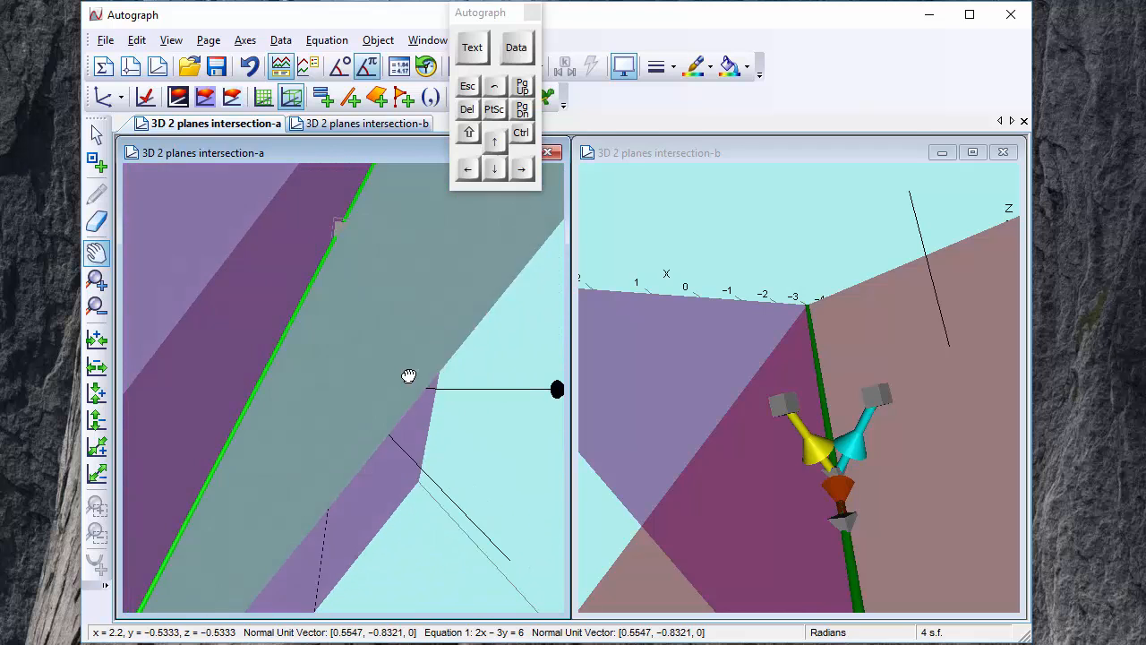
{"action": "left_click_drag", "start_coordinate": [408, 375], "coordinate": [483, 413]}
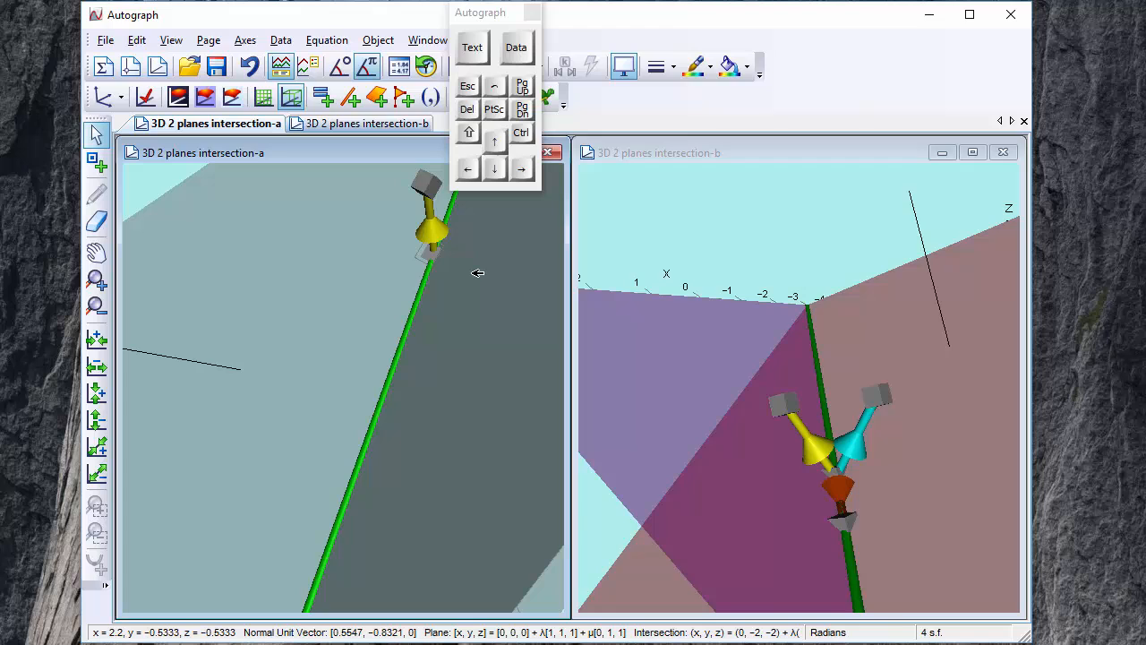
- Draw the vector plane's unit normal [0, −0.7071, 0.7071] at the same point
{"action": "right_click", "coordinate": [478, 273]}
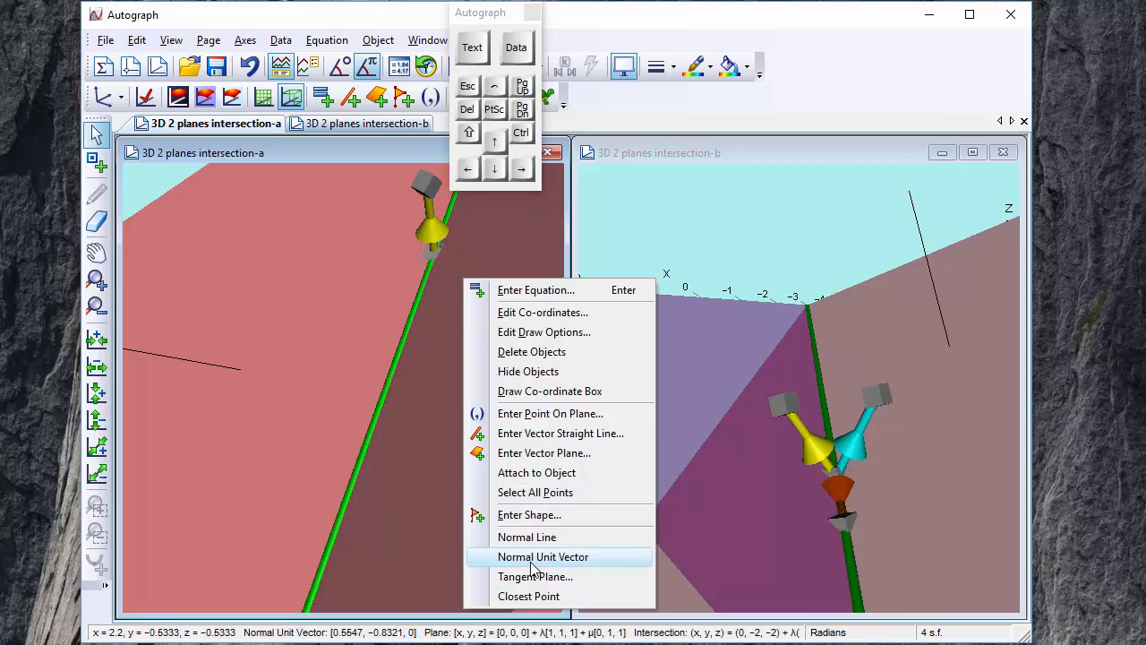
{"action": "left_click", "coordinate": [543, 557]}
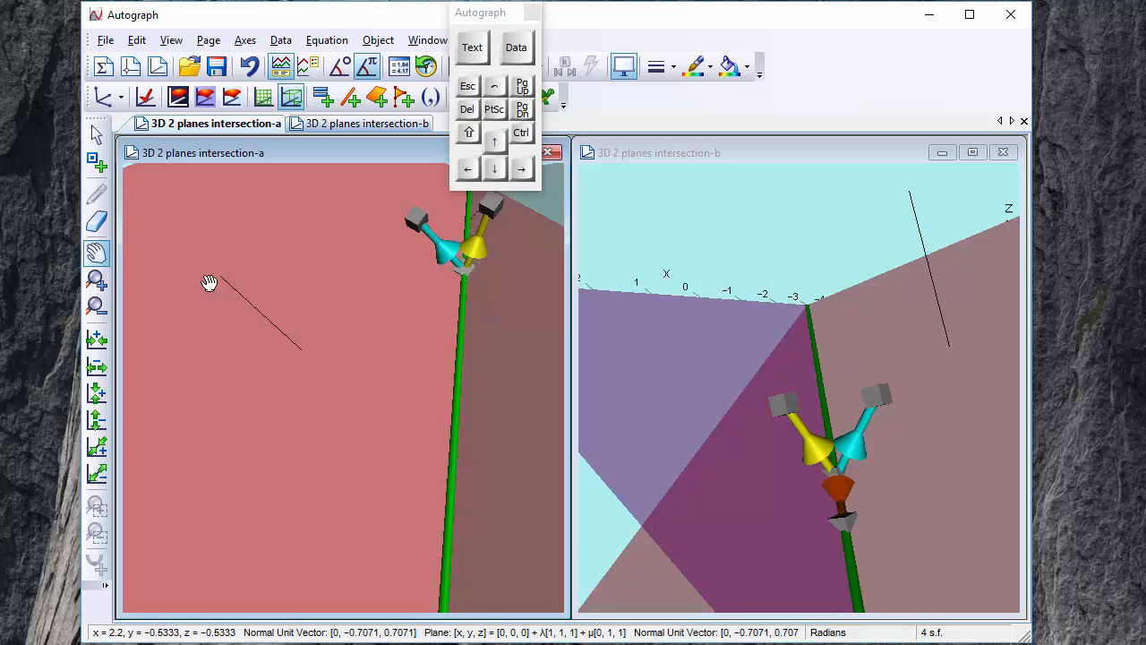
- Zoom in on the point and select both the yellow and cyan normal vectors
{"action": "left_click", "coordinate": [469, 132]}
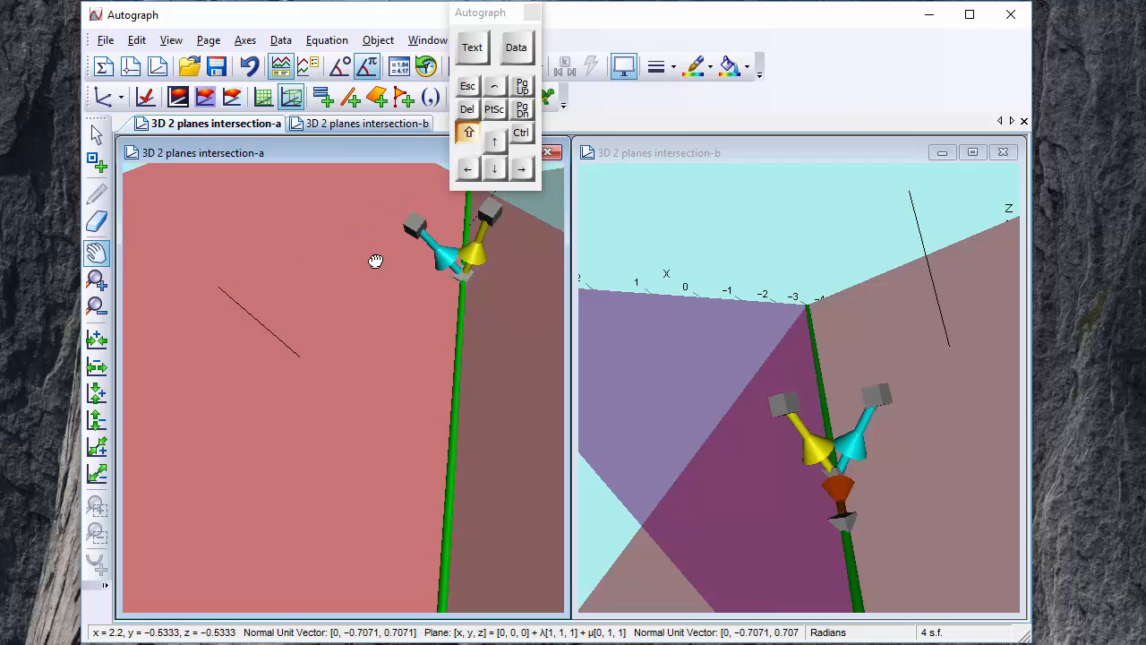
{"action": "left_click", "coordinate": [495, 141]}
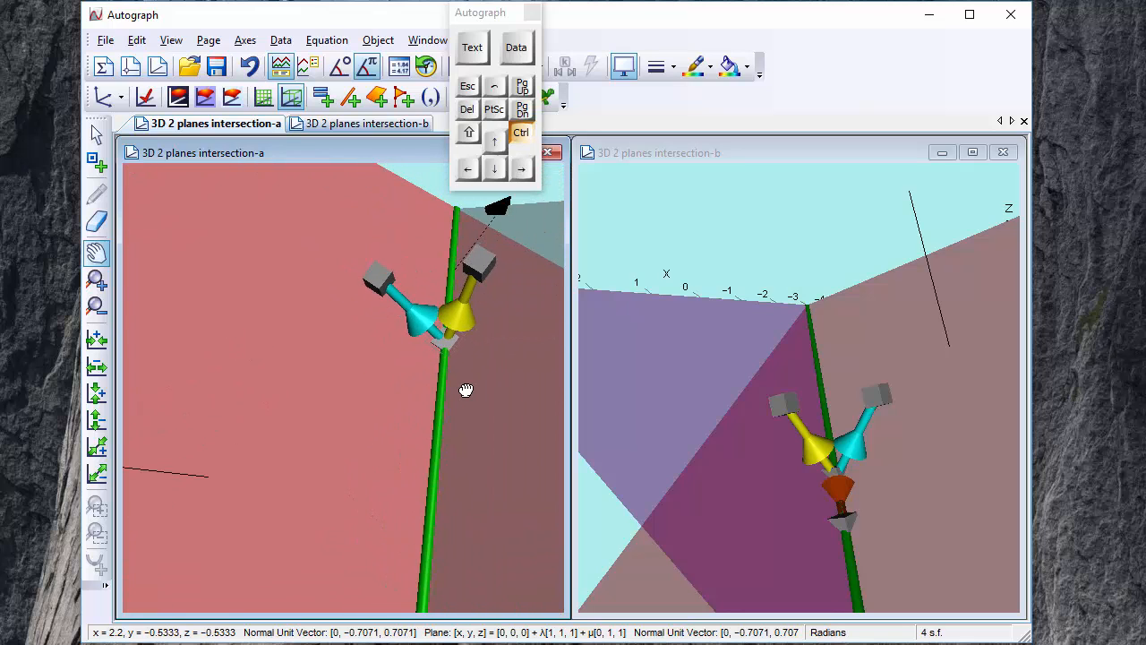
{"action": "mouse_move", "coordinate": [470, 320]}
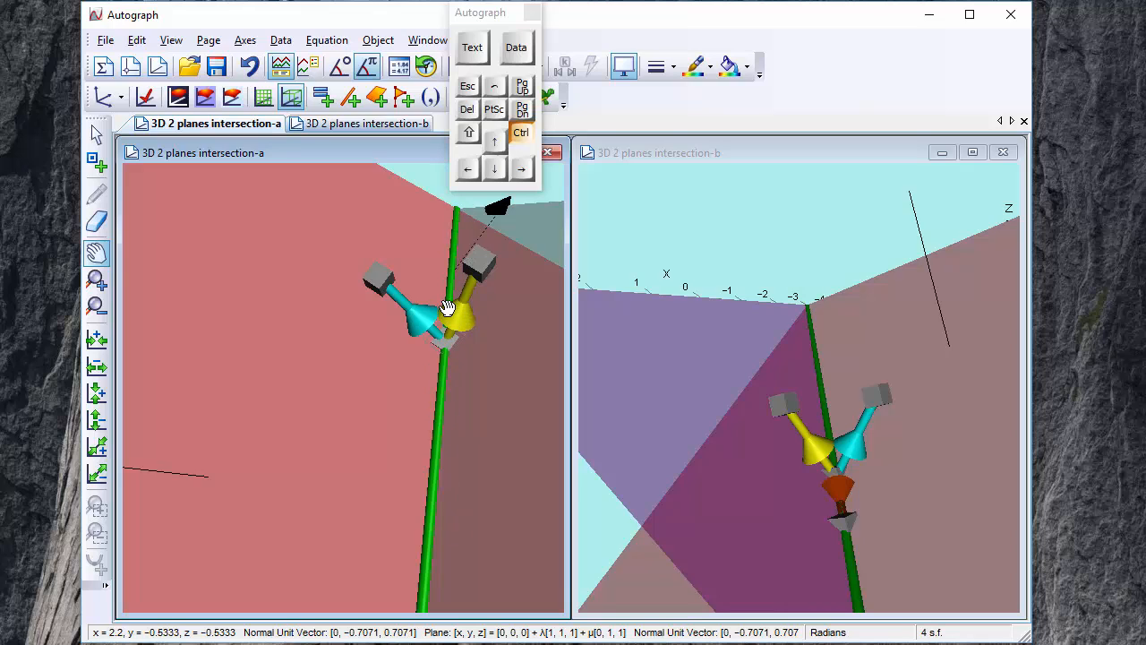
{"action": "mouse_move", "coordinate": [438, 336]}
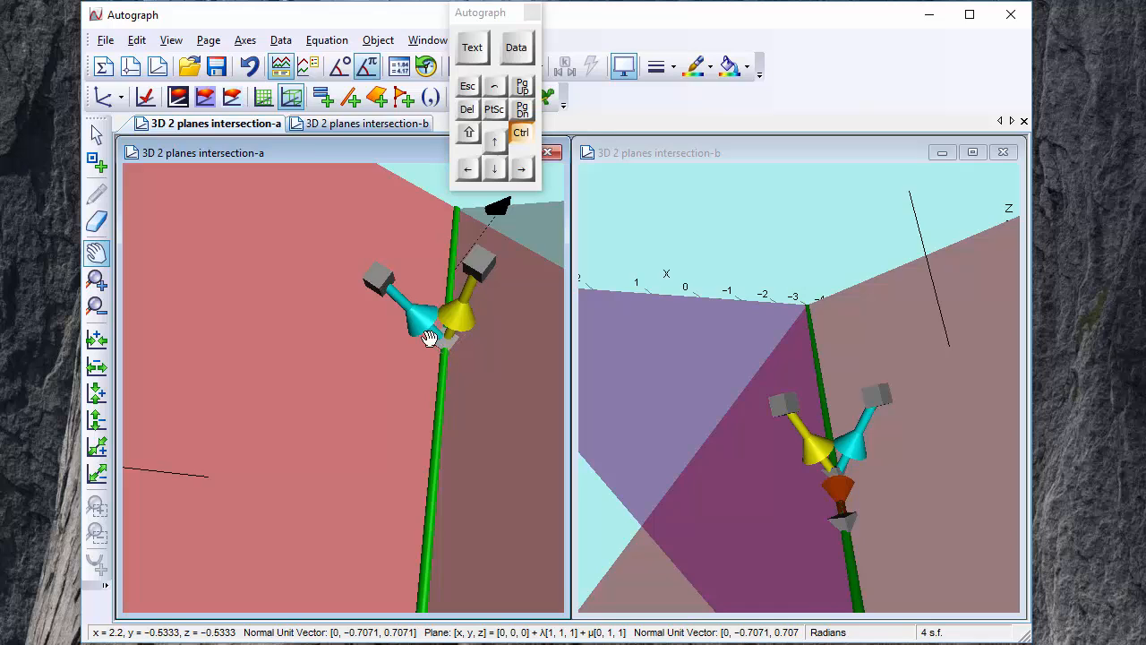
{"action": "left_click", "coordinate": [467, 133]}
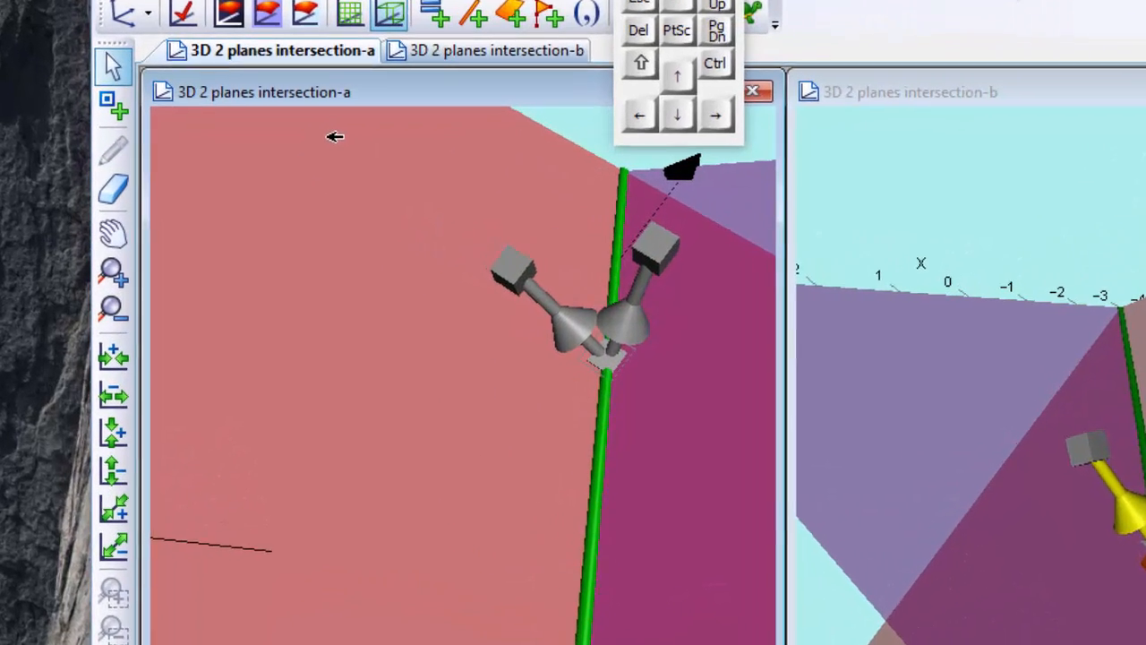
- Draw the cross product [−0.5883, −0.3922, −0.3922] of the two selected normals
{"action": "right_click", "coordinate": [335, 137]}
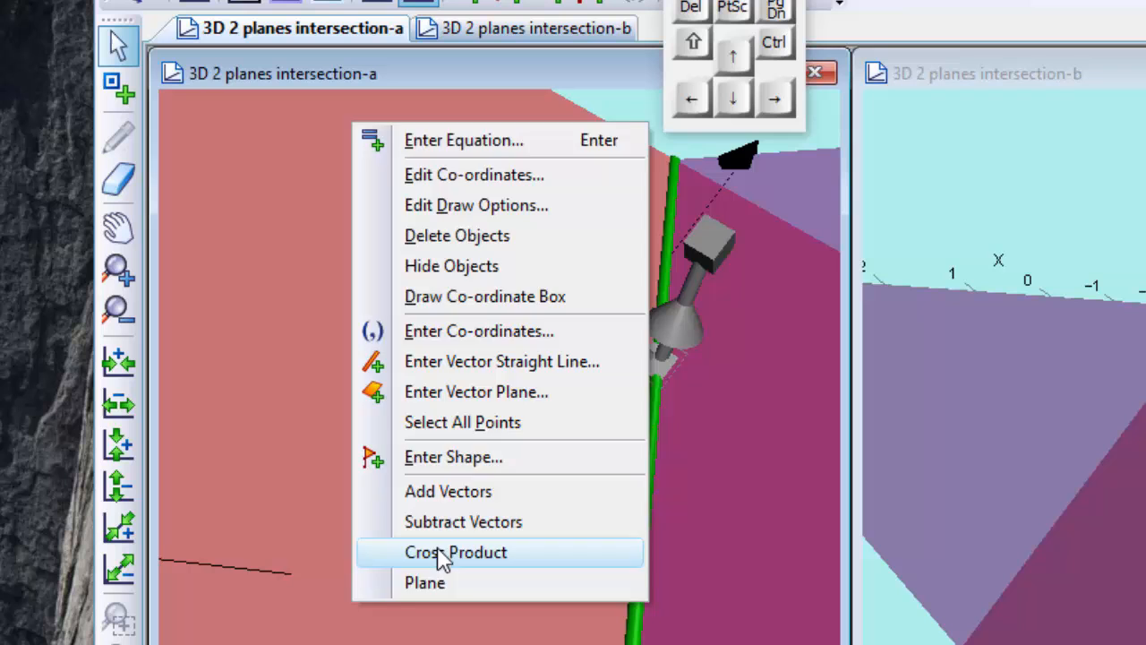
{"action": "left_click", "coordinate": [455, 551]}
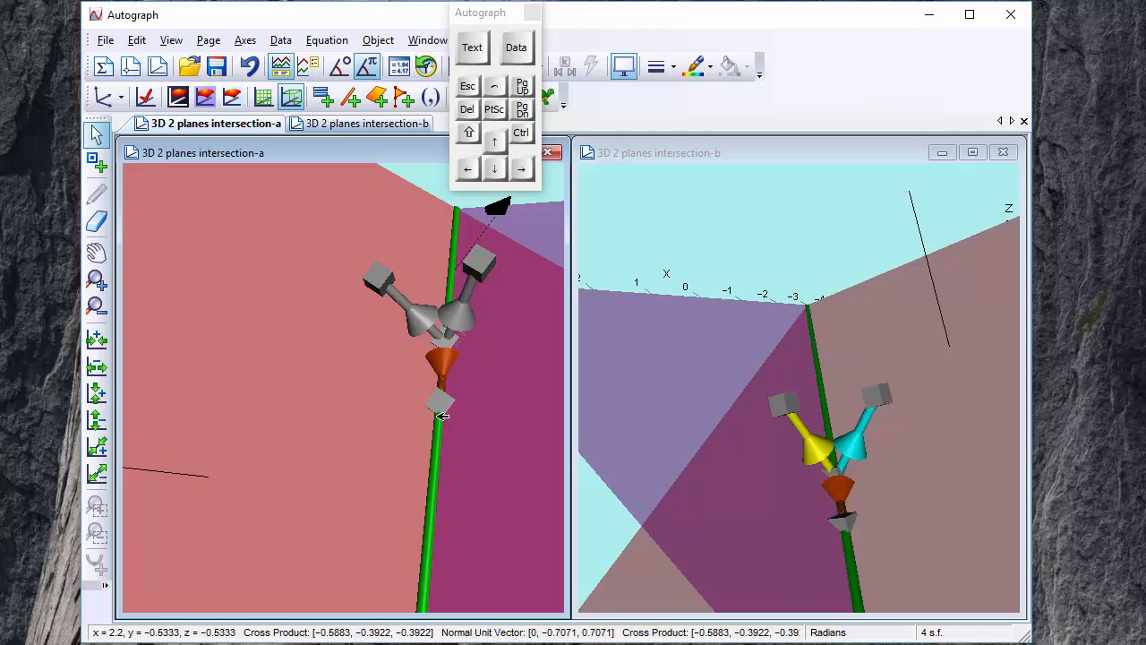
{"action": "mouse_move", "coordinate": [457, 256]}
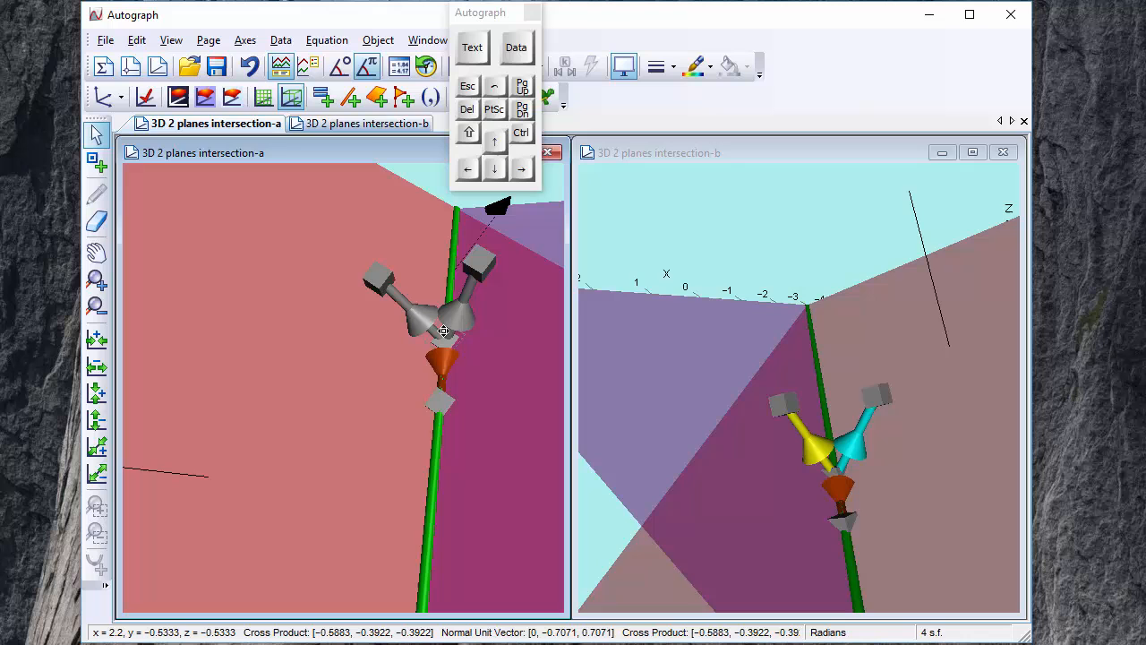
{"action": "mouse_move", "coordinate": [451, 339]}
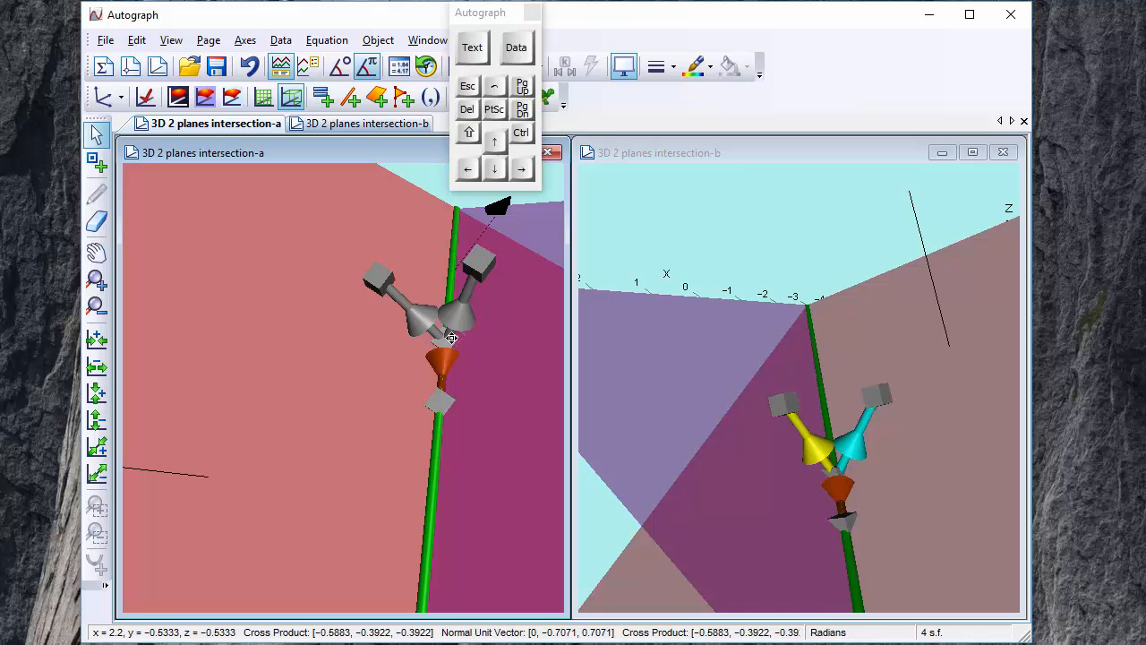